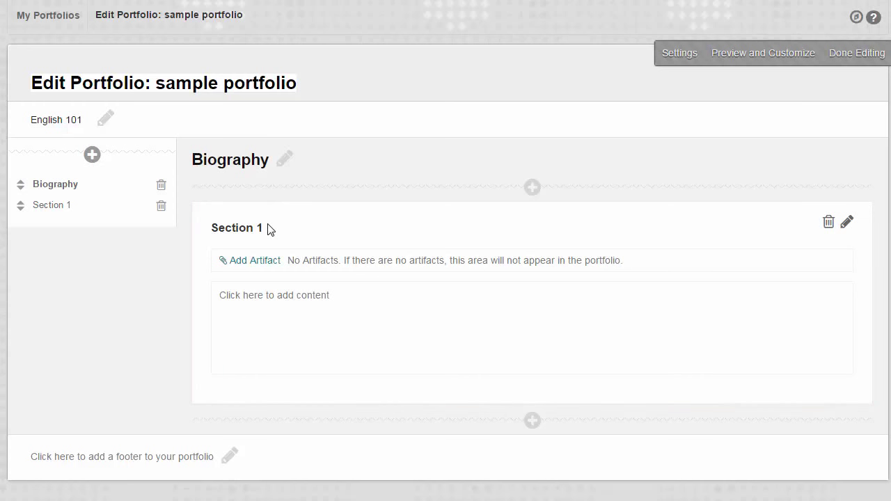
# - Rename the 'Section 1' section to 'Introduction' and save the title
pyautogui.click(847, 221)
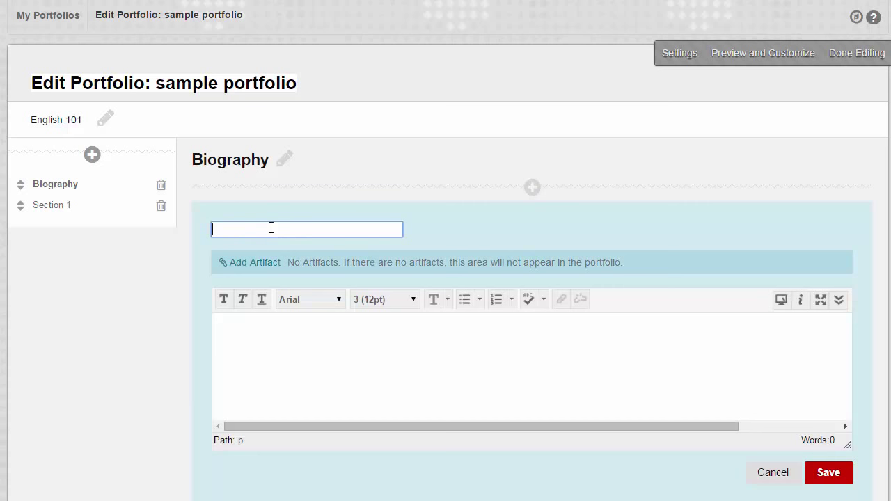
pyautogui.write('Intro')
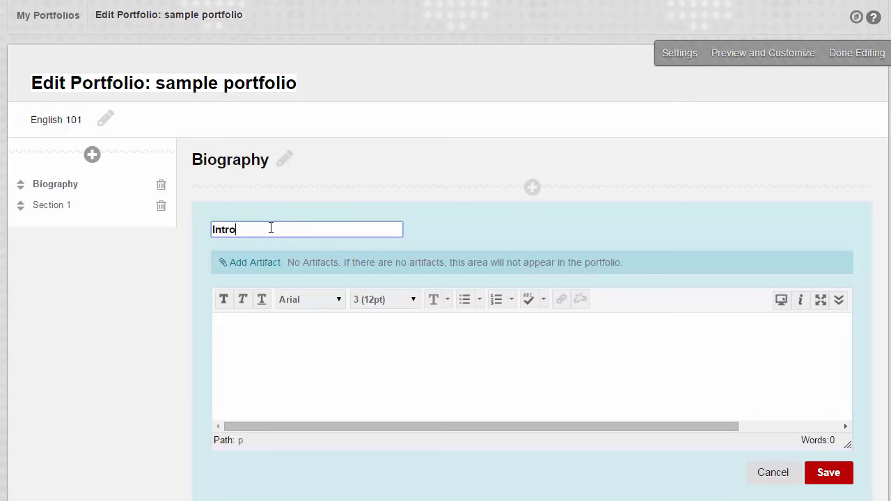
pyautogui.write('duction')
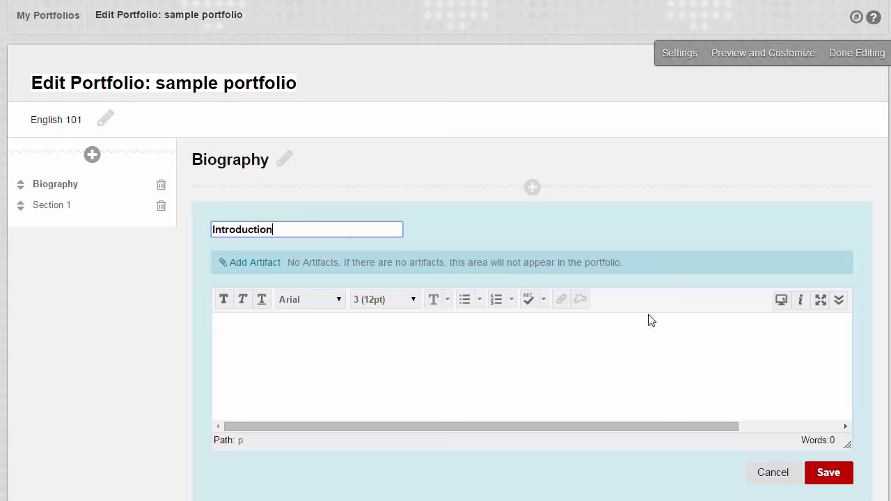
pyautogui.click(829, 472)
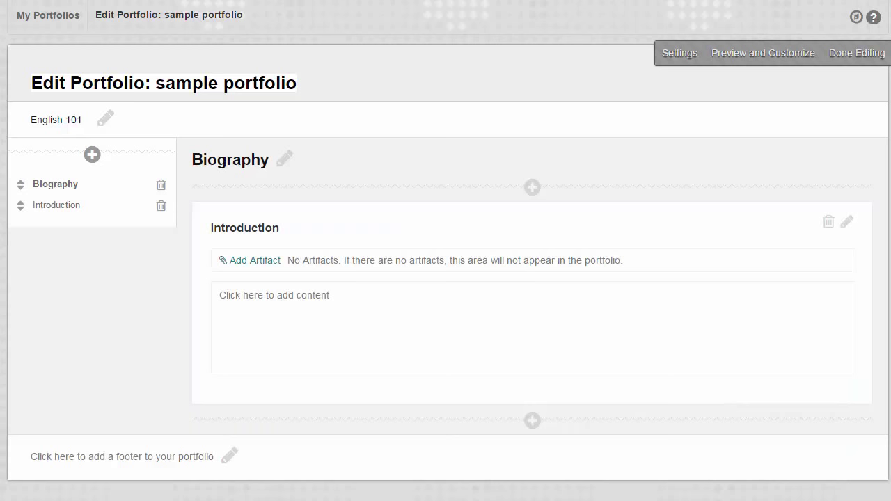
# - Enter the bio sentence about being a senior majoring in English at Northern Illinois University
pyautogui.click(274, 294)
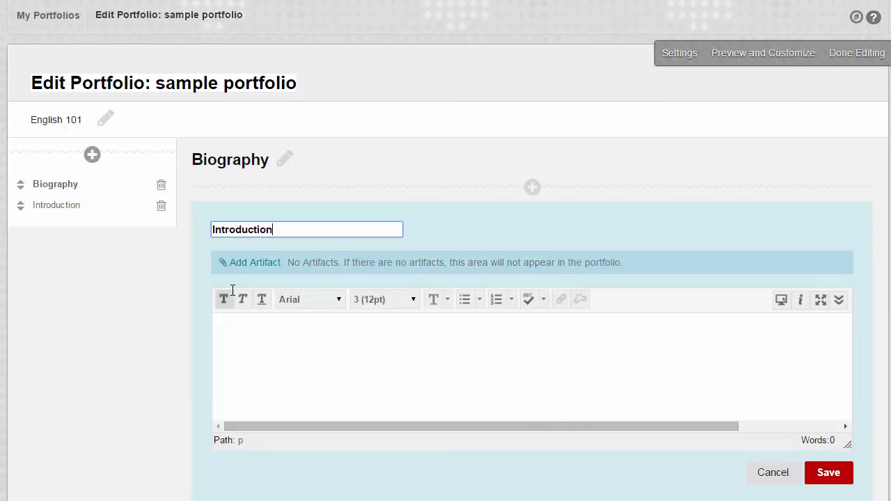
pyautogui.write('I am a senior majoring in English at Northern I')
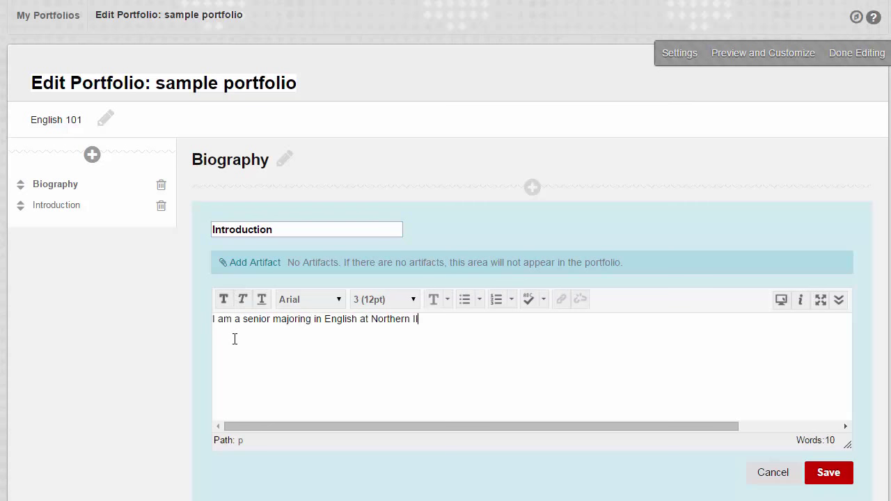
pyautogui.write('linois University.')
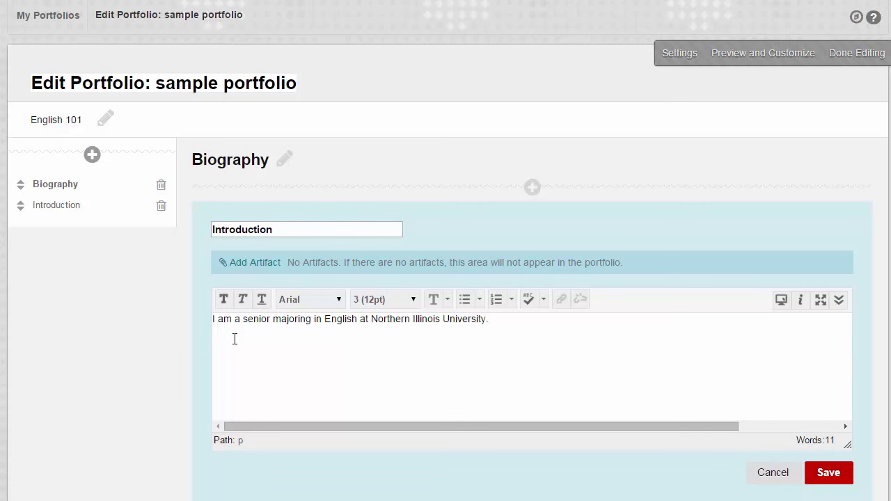
pyautogui.click(489, 318)
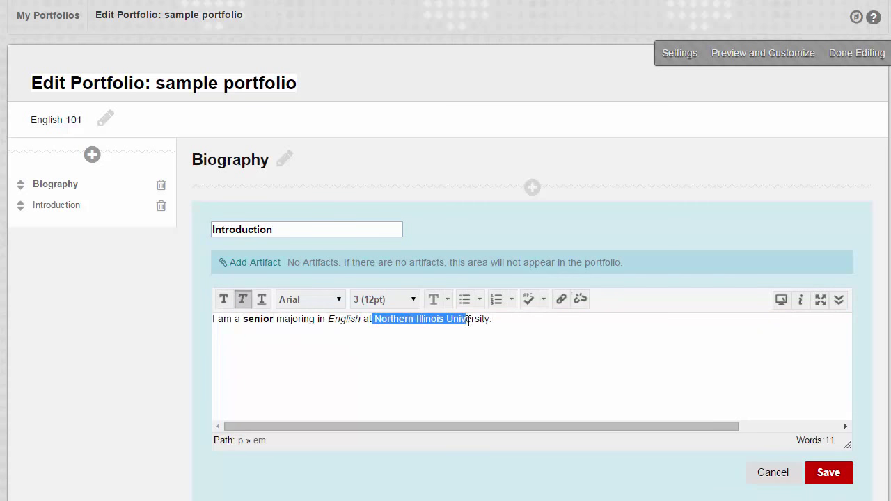
# - Underline 'Northern Illinois University' in the bio sentence
pyautogui.click(511, 300)
pyautogui.write('I am on the vo')
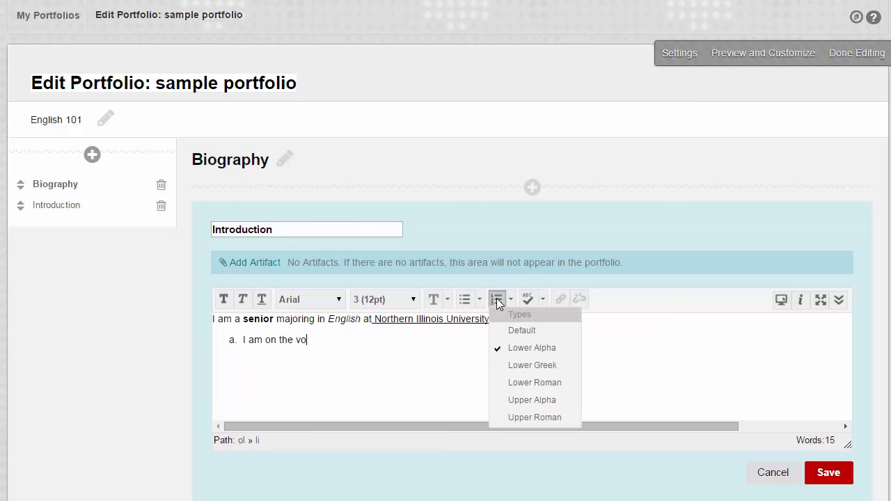
# - List the three activities: volleyball team, marching band flute, national honors society
pyautogui.write('lleyball team')
pyautogui.write('I play the flute in the marching band')
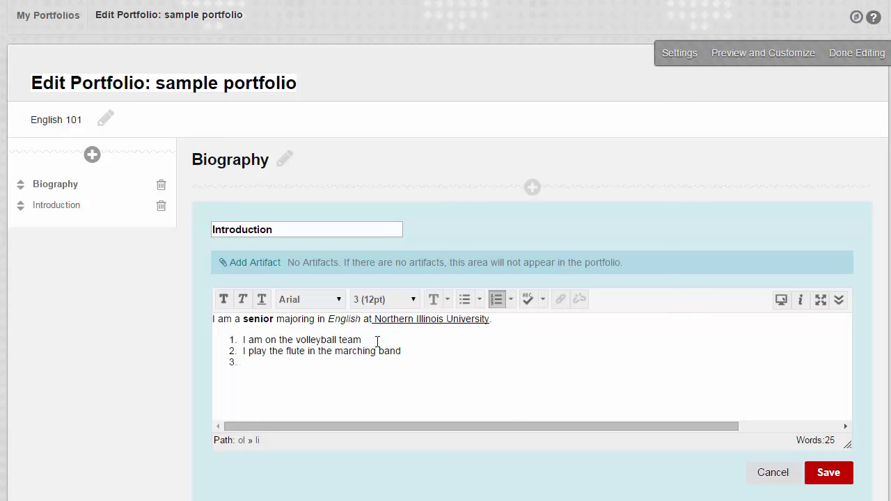
pyautogui.write('I am also a member of a national honor')
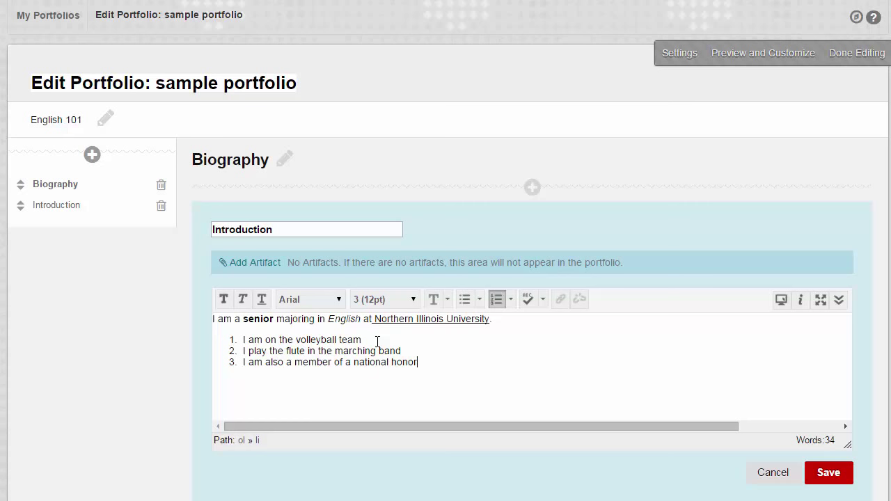
pyautogui.write('s society')
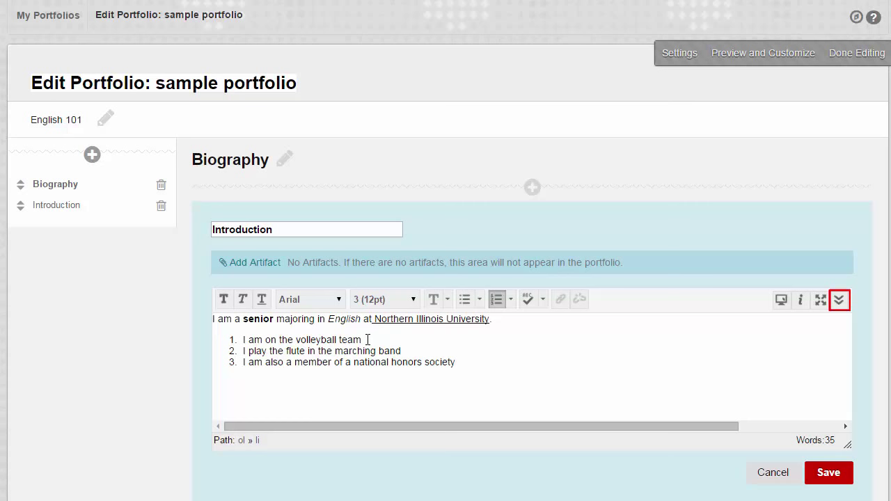
# - Expand the editing options and save the Introduction section's content
pyautogui.click(455, 362)
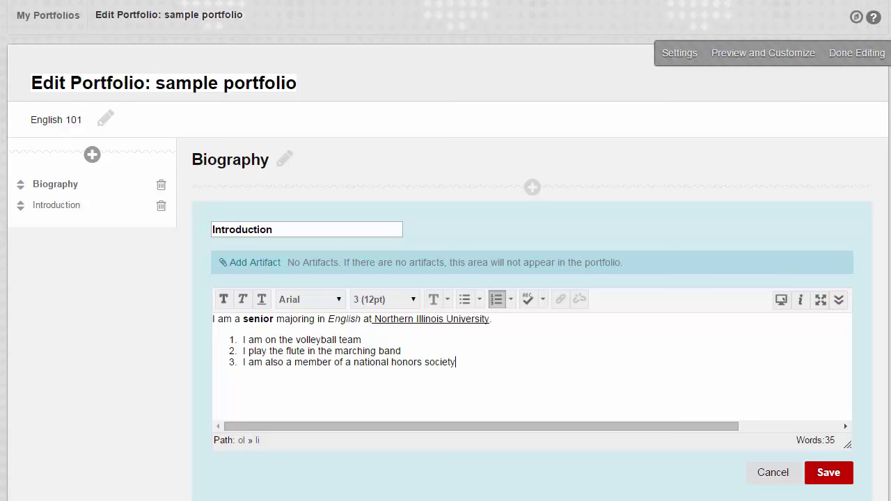
pyautogui.moveTo(838, 299)
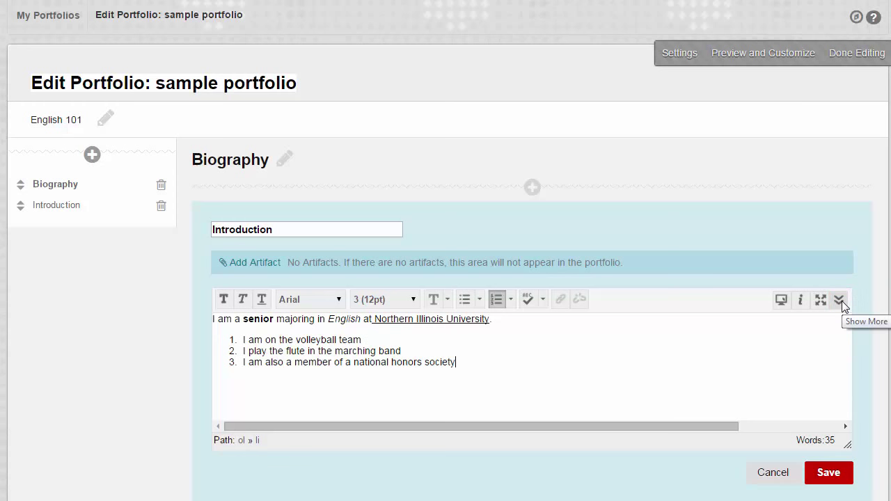
pyautogui.click(839, 299)
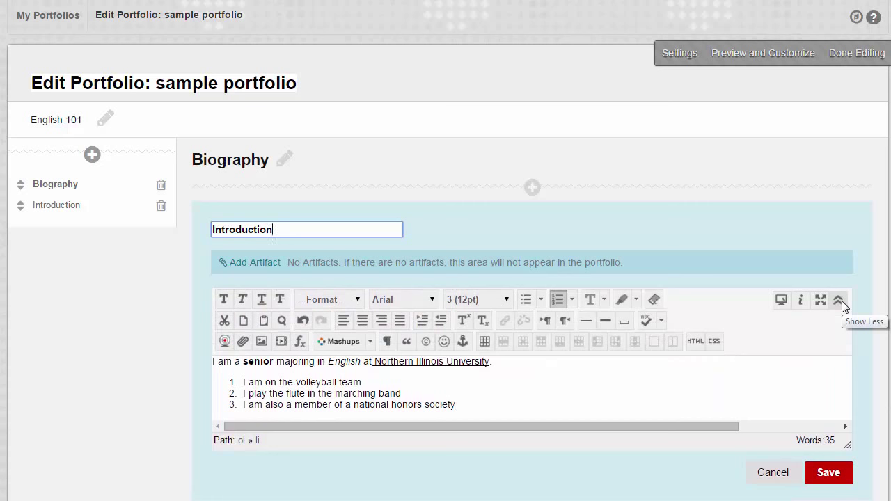
pyautogui.moveTo(828, 473)
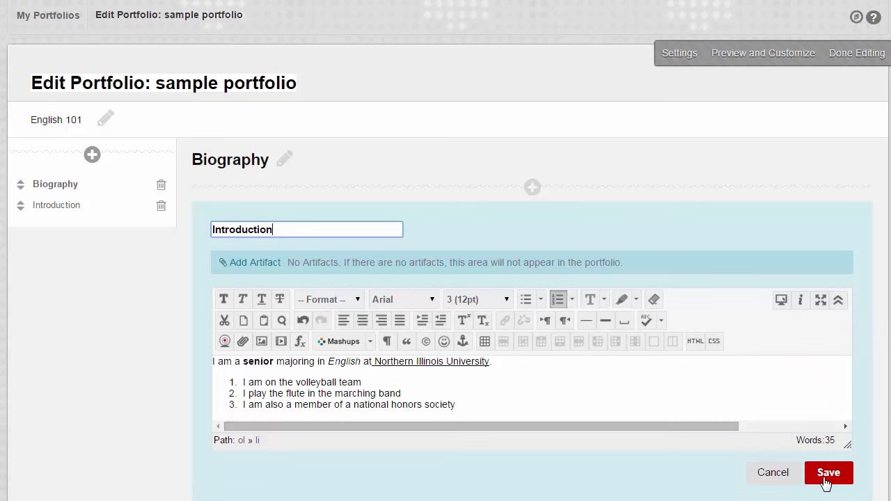
pyautogui.click(828, 472)
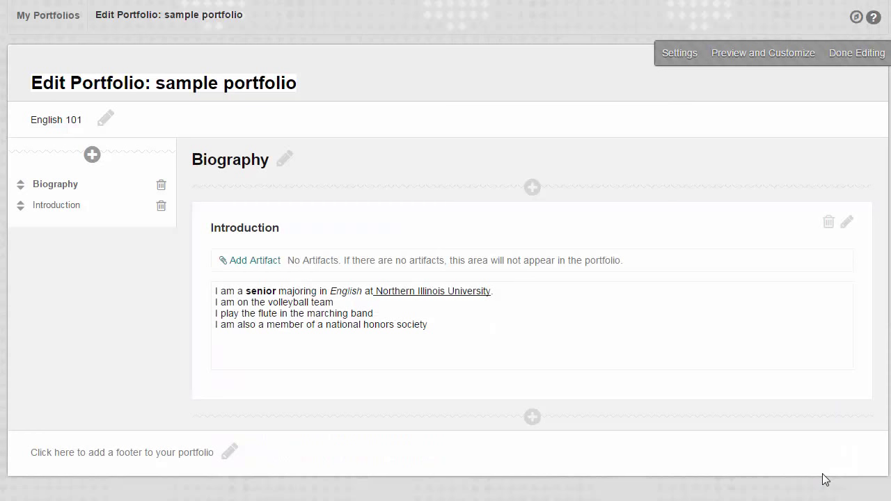